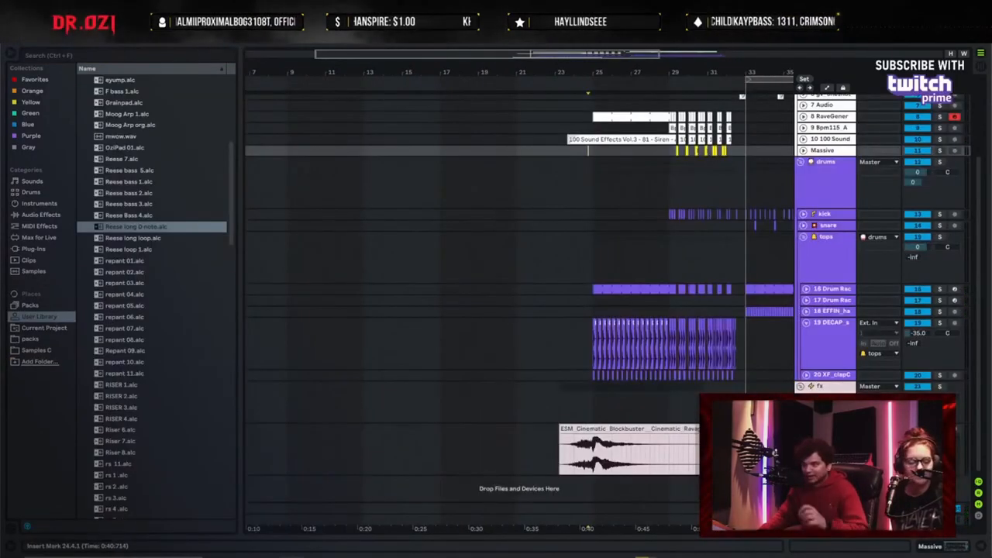
pyautogui.scroll(3)
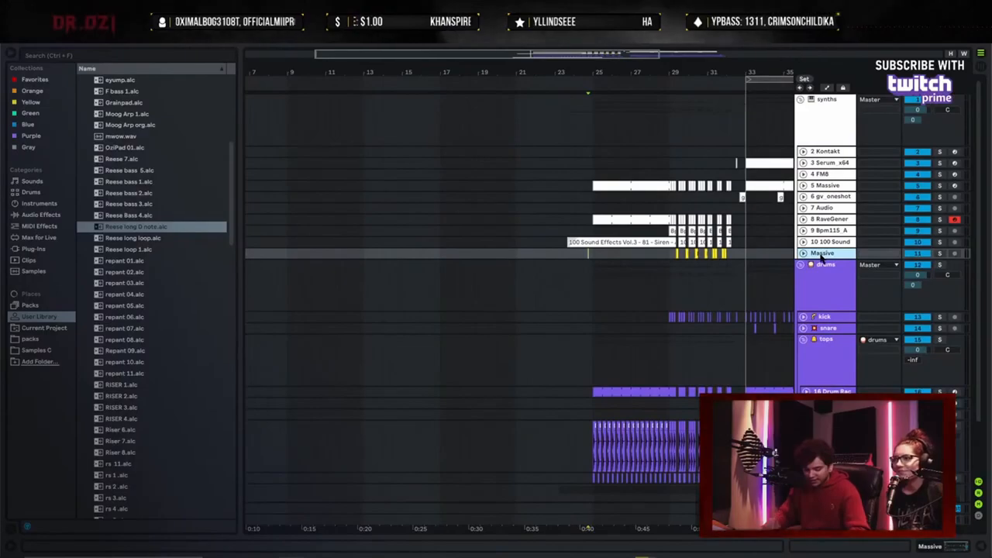